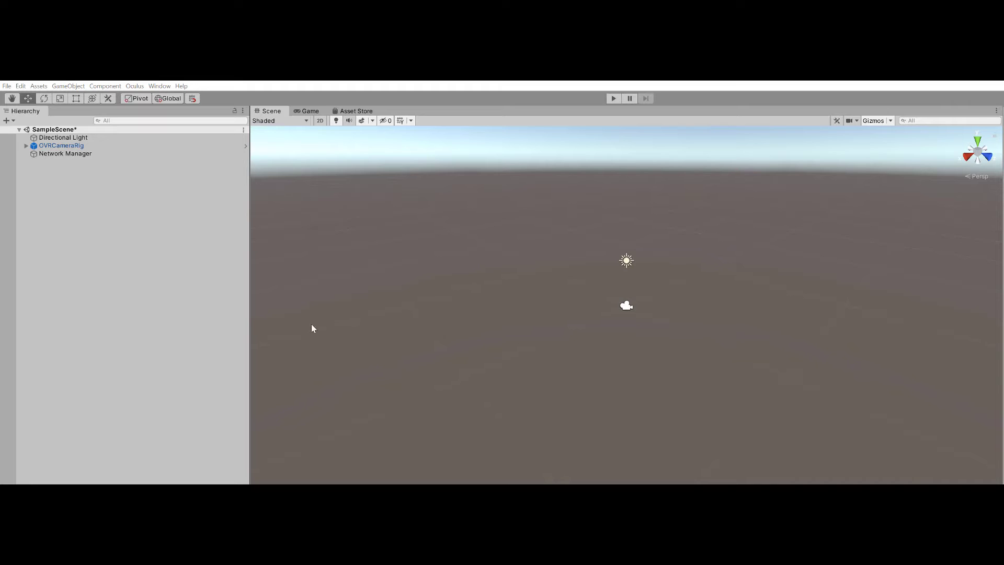
Reveal the File menu's Build Settings and Build And Run commands over the VR scene
click(6, 86)
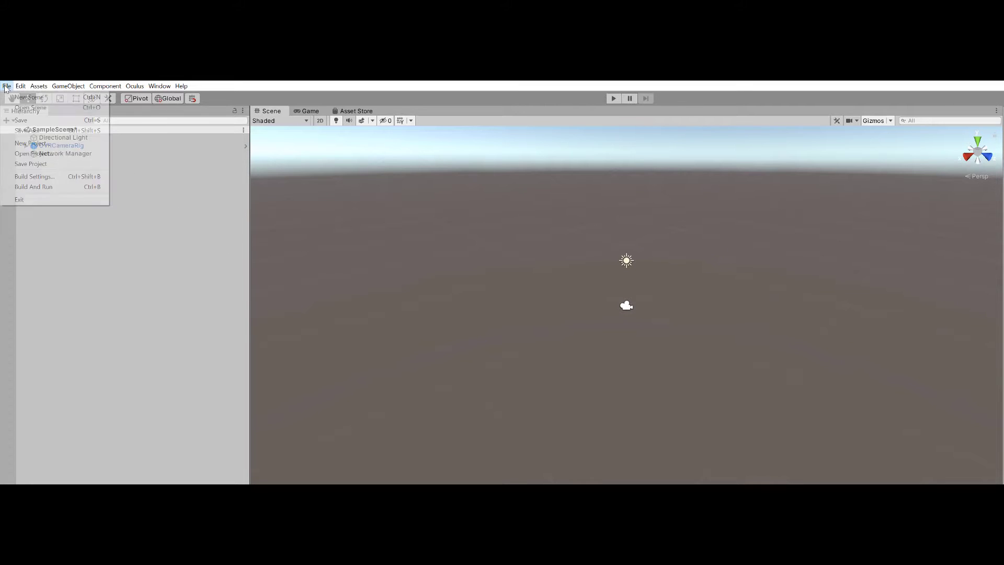